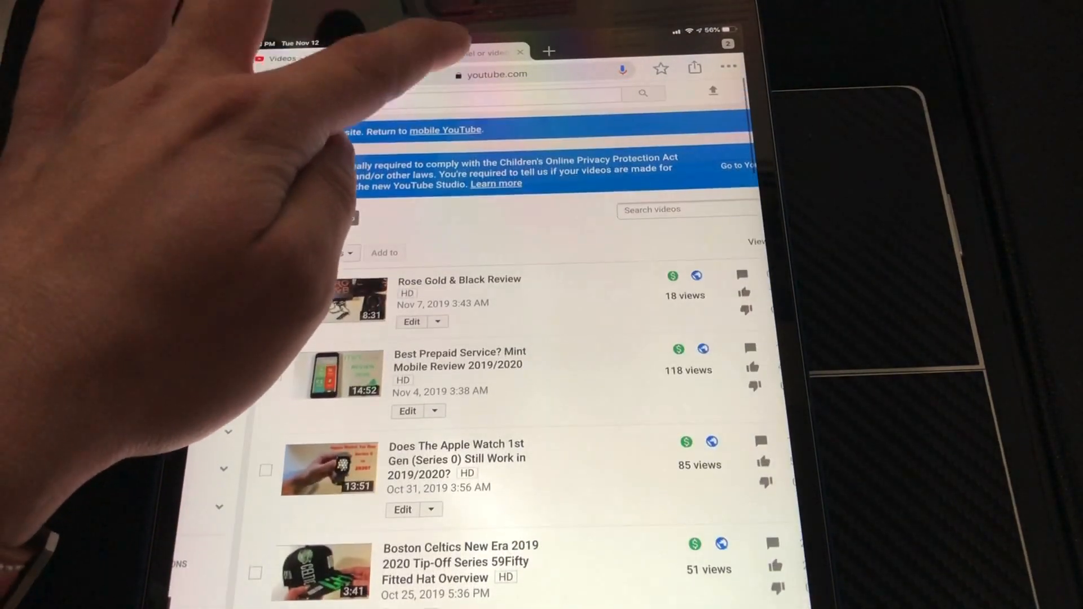
Step: Open the YouTube Help article on made-for-kids audience settings and scroll through it
{"action": "left_click", "coordinate": [496, 183]}
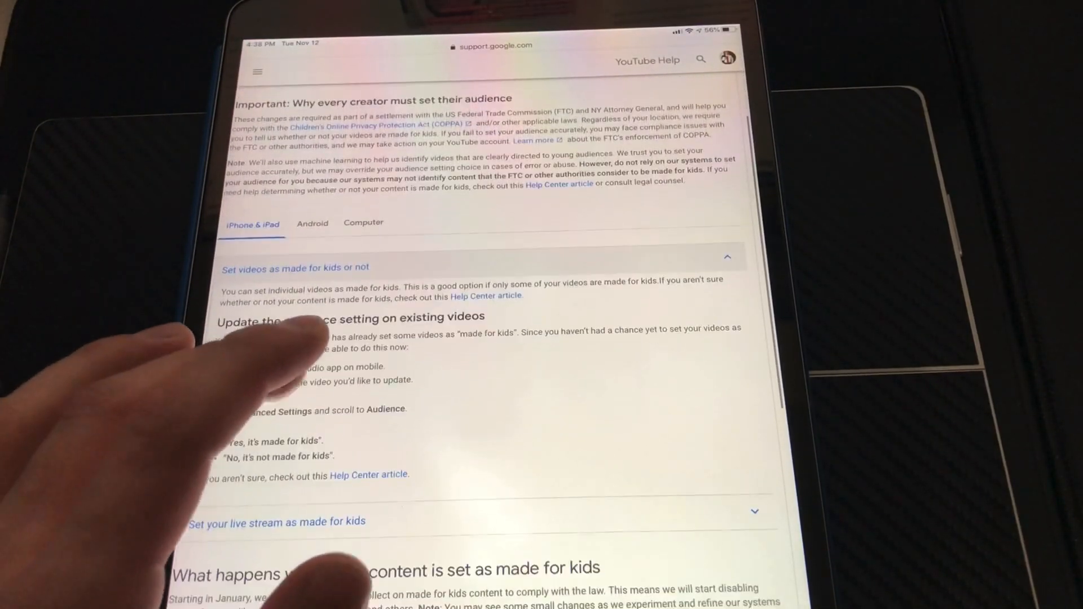
{"action": "scroll", "scroll_direction": "down", "scroll_amount": 3}
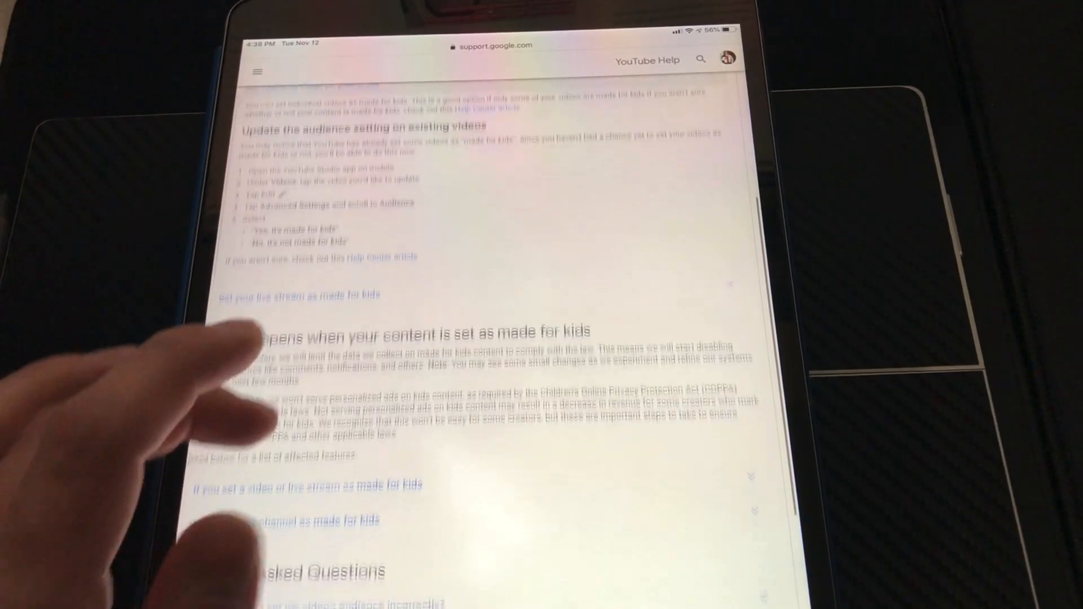
{"action": "scroll", "scroll_direction": "down", "scroll_amount": 3}
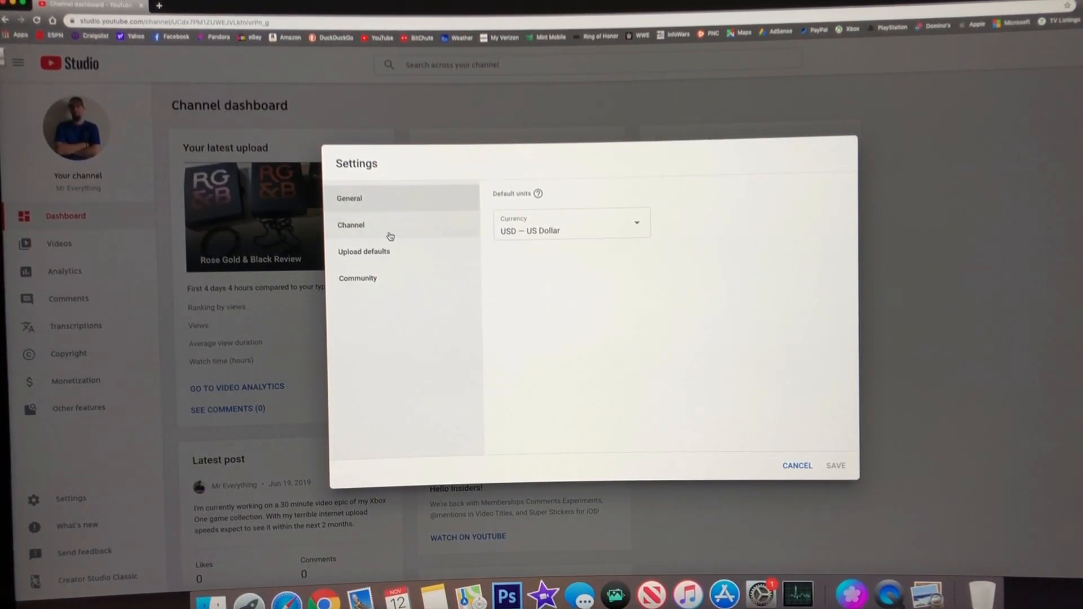
Step: Go to the Channel settings and switch to the Advanced settings tab
{"action": "left_click", "coordinate": [350, 224]}
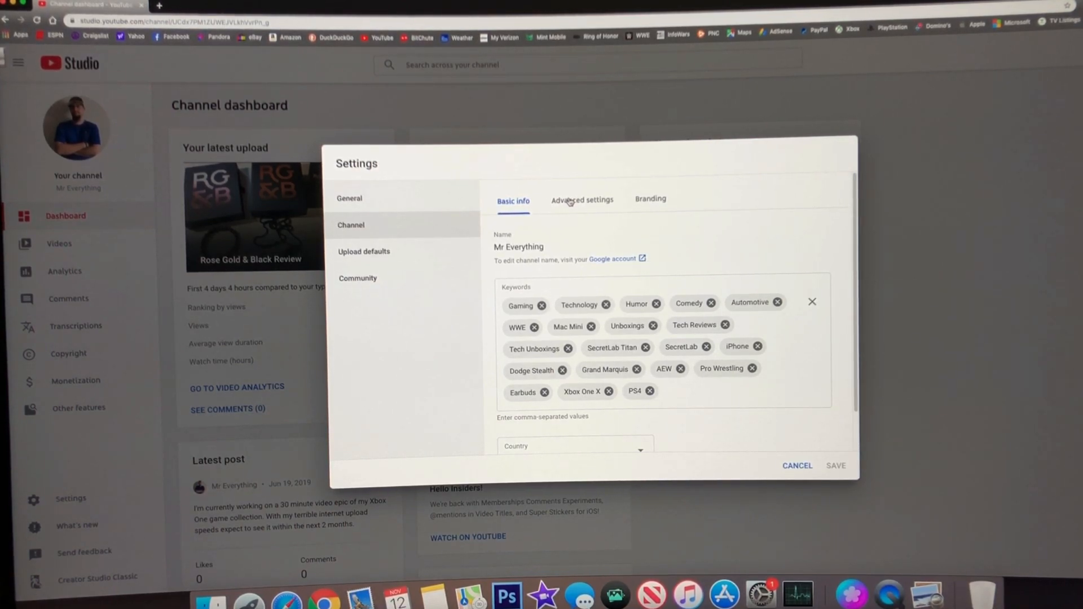
{"action": "left_click", "coordinate": [582, 200]}
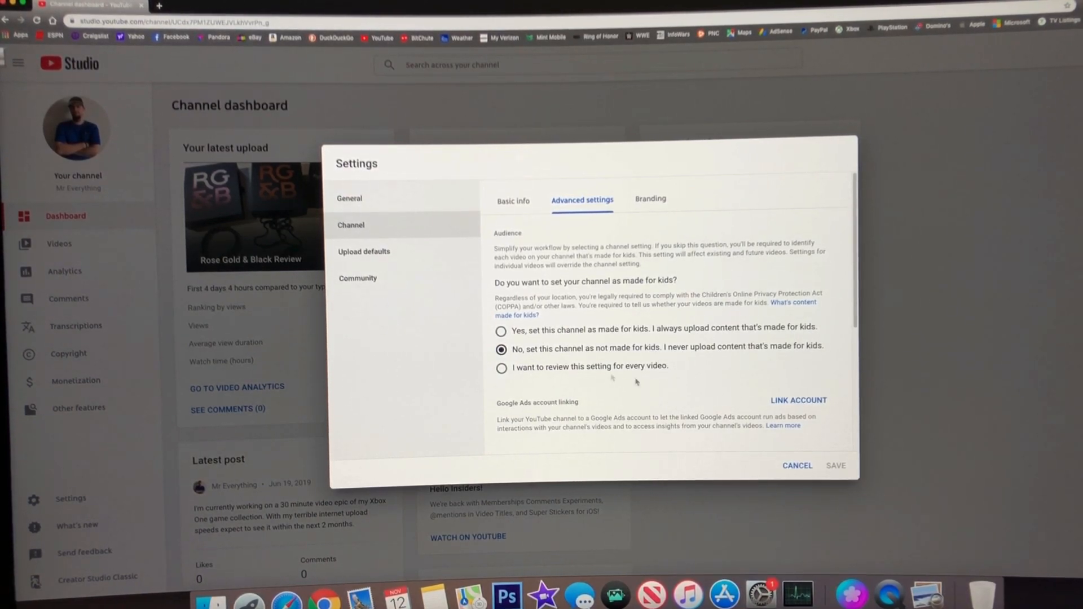
{"action": "mouse_move", "coordinate": [784, 310]}
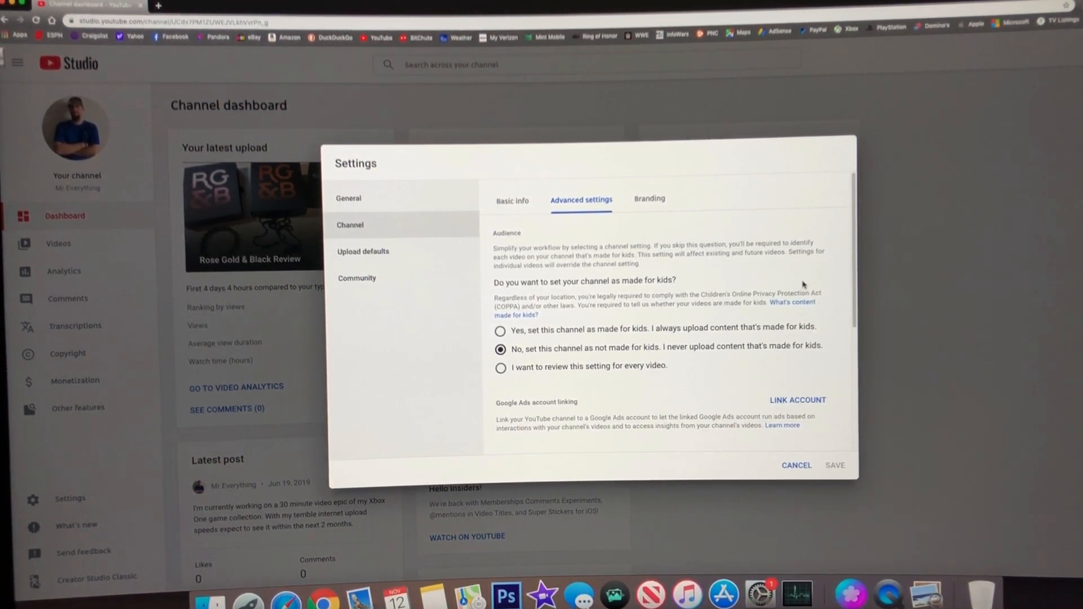
{"action": "mouse_move", "coordinate": [694, 313]}
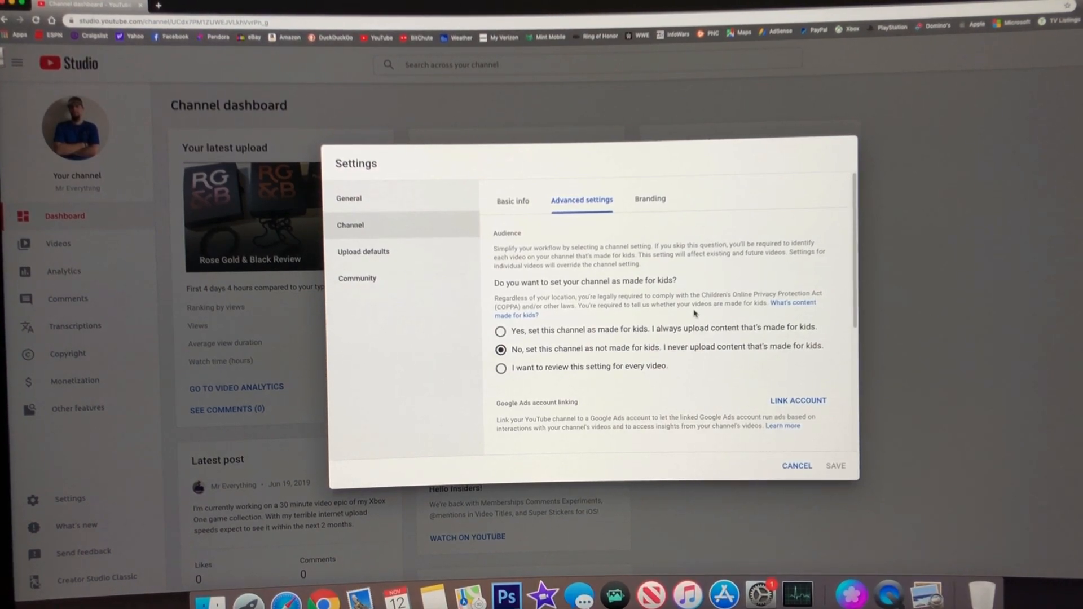
{"action": "mouse_move", "coordinate": [773, 268]}
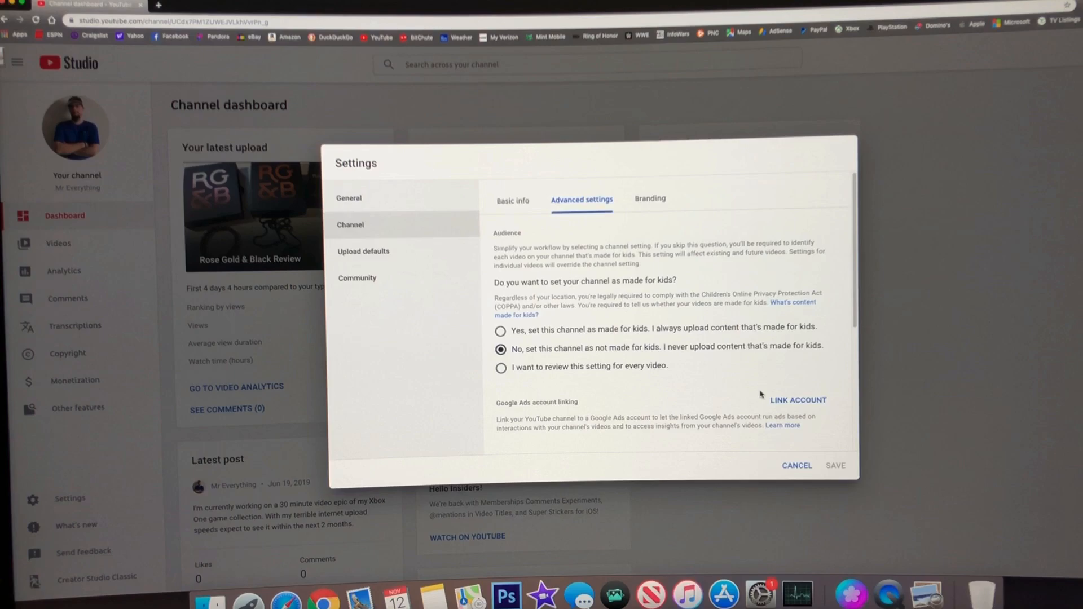
{"action": "mouse_move", "coordinate": [728, 325]}
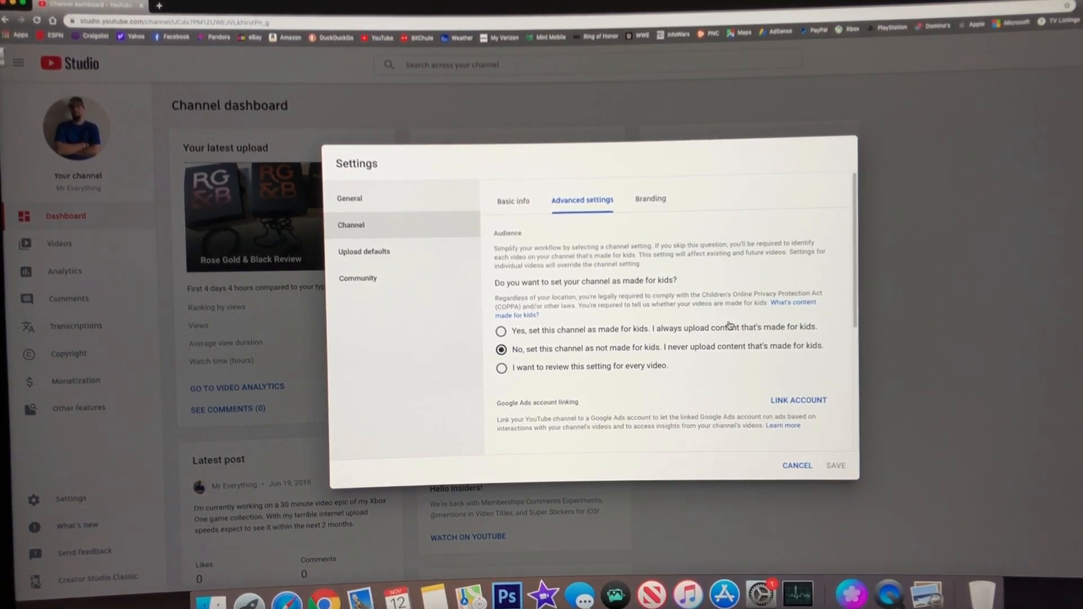